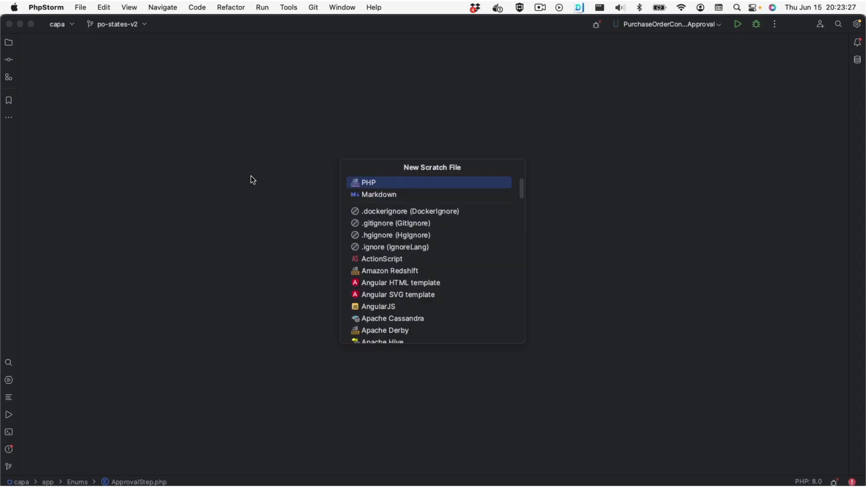
Create a new PHP scratch file containing the line echo PHP_VERSION;
{"action": "left_click", "coordinate": [368, 183]}
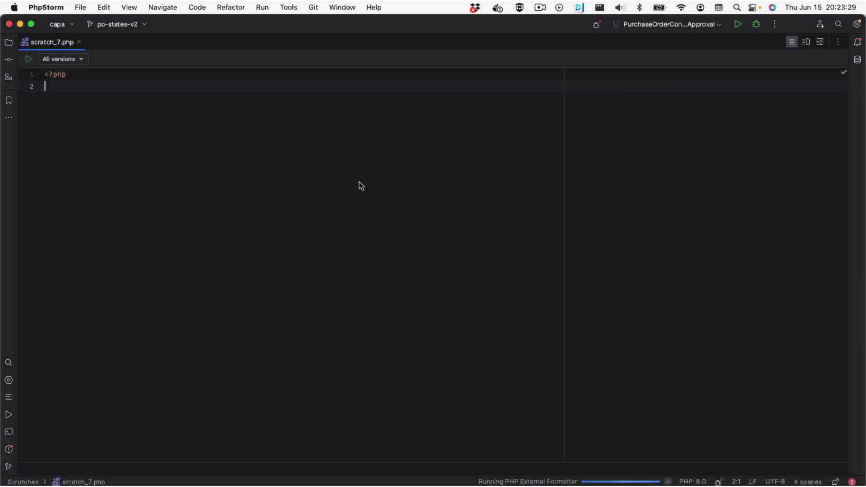
{"action": "type", "text": "echo PHP_VERSION"}
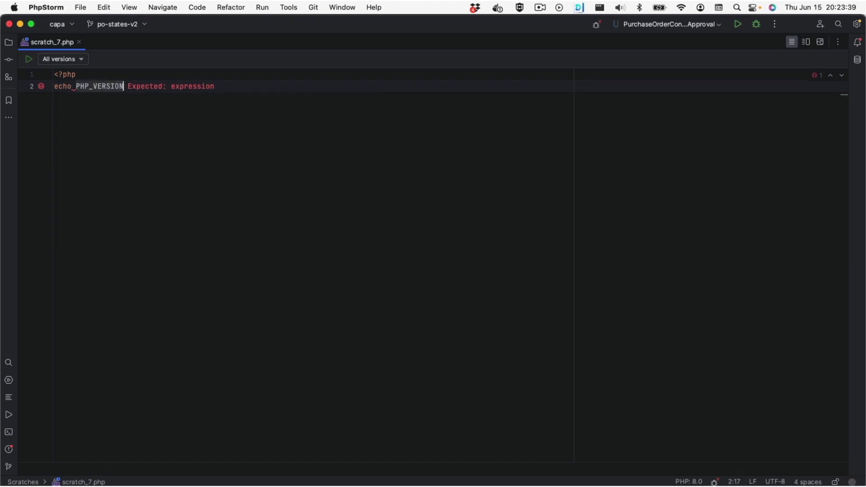
{"action": "type", "text": ";"}
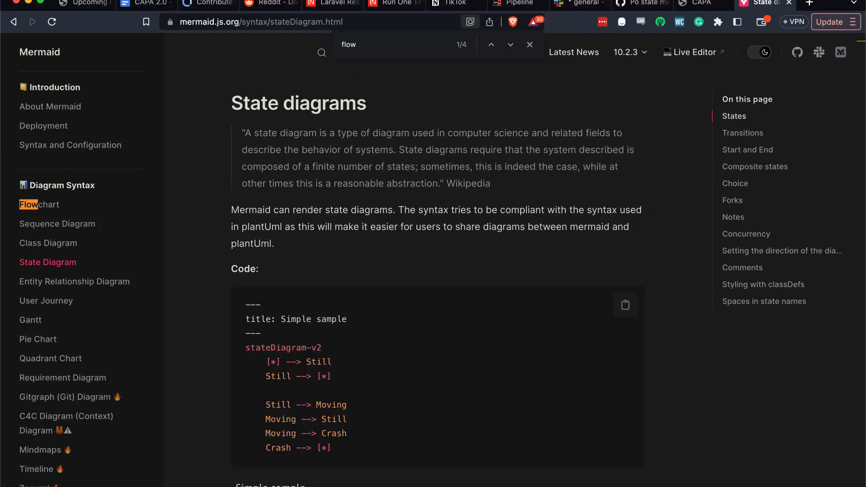
Go to the Flowchart syntax page in the Mermaid documentation
{"action": "left_click", "coordinate": [691, 53]}
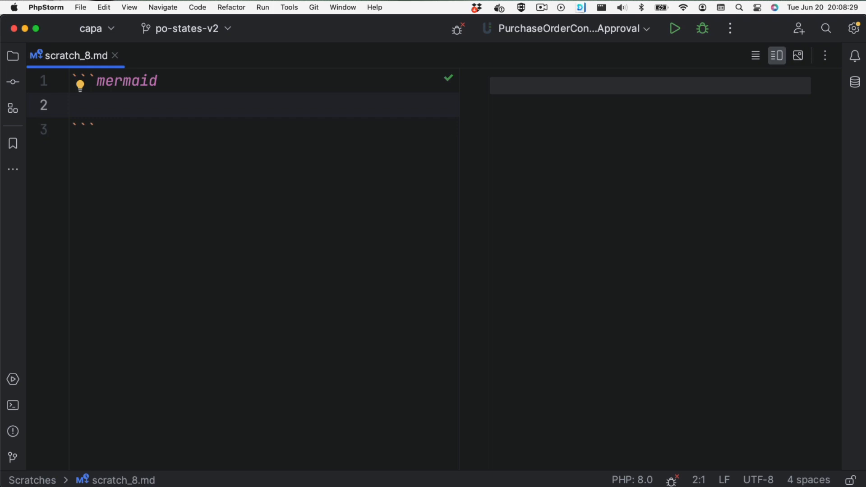
Declare flowchart TD with a circular S((Start)) node in the mermaid block
{"action": "type", "text": "f"}
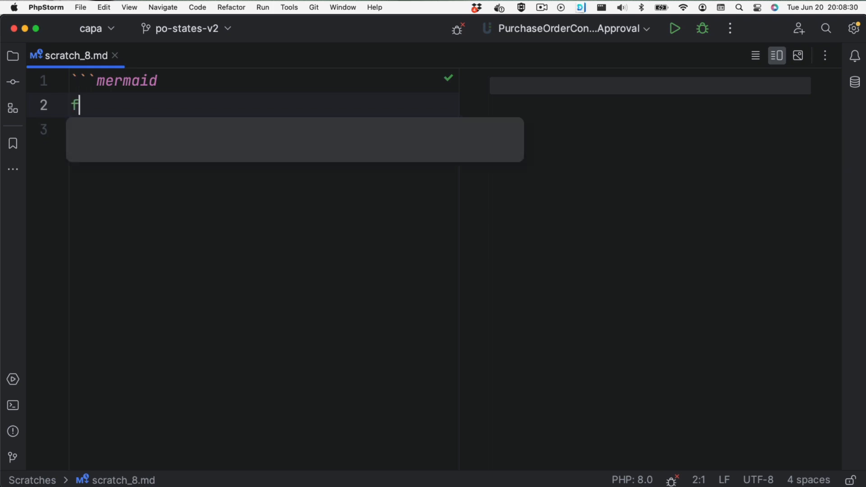
{"action": "type", "text": "lowchart TD"}
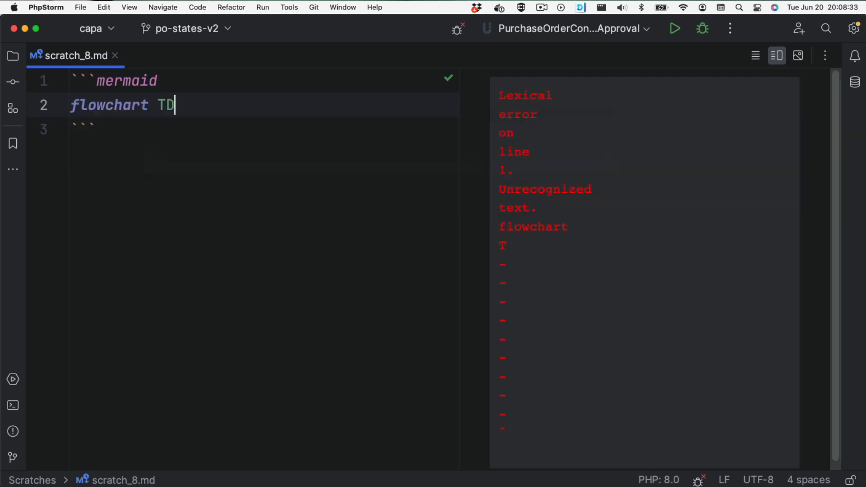
{"action": "key", "text": "Backspace"}
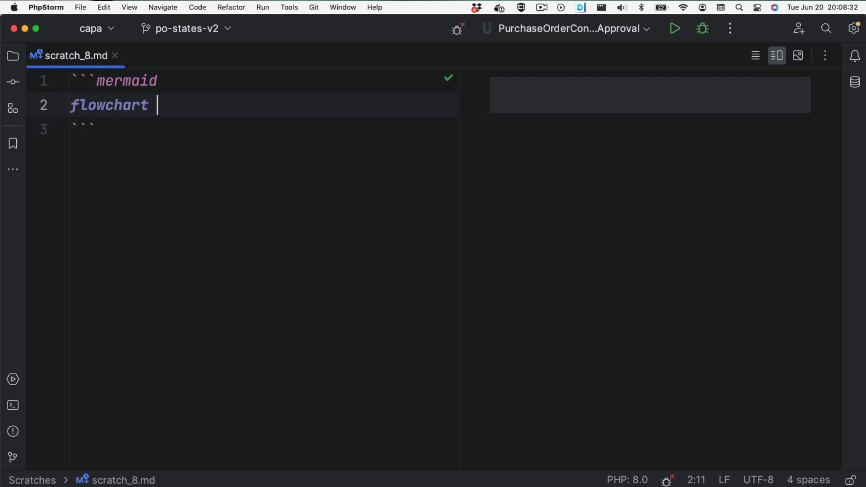
{"action": "type", "text": "TD"}
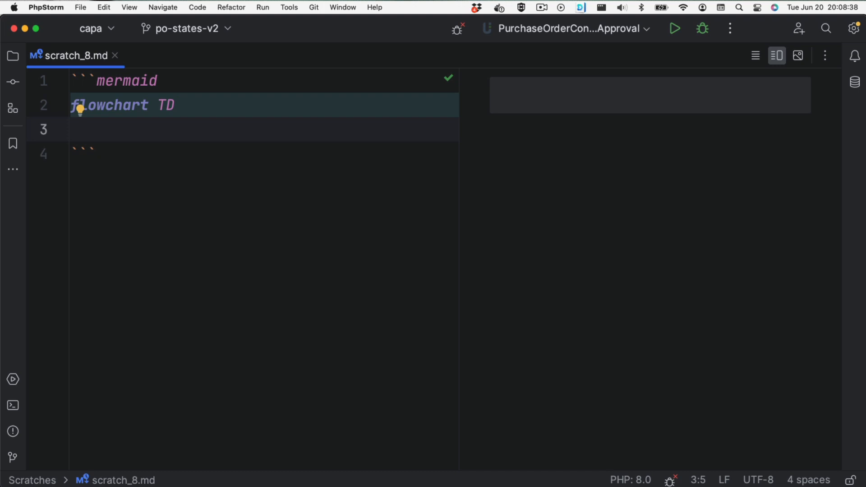
{"action": "type", "text": "S((S"}
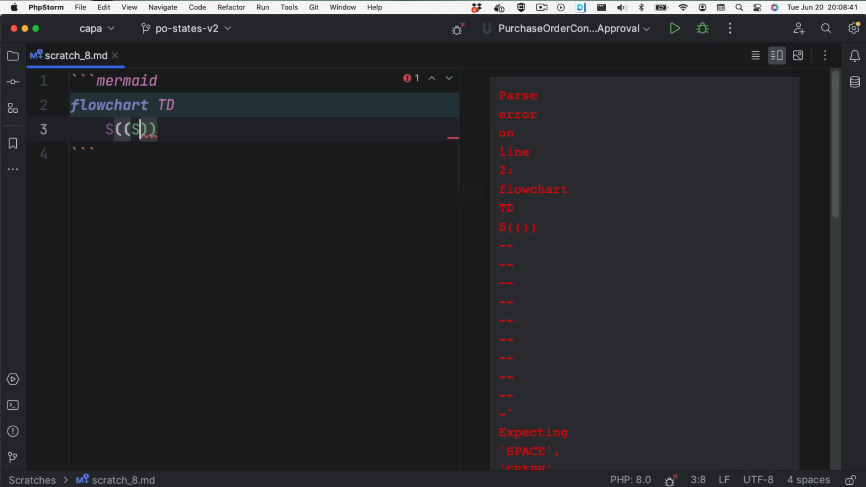
{"action": "type", "text": "tart"}
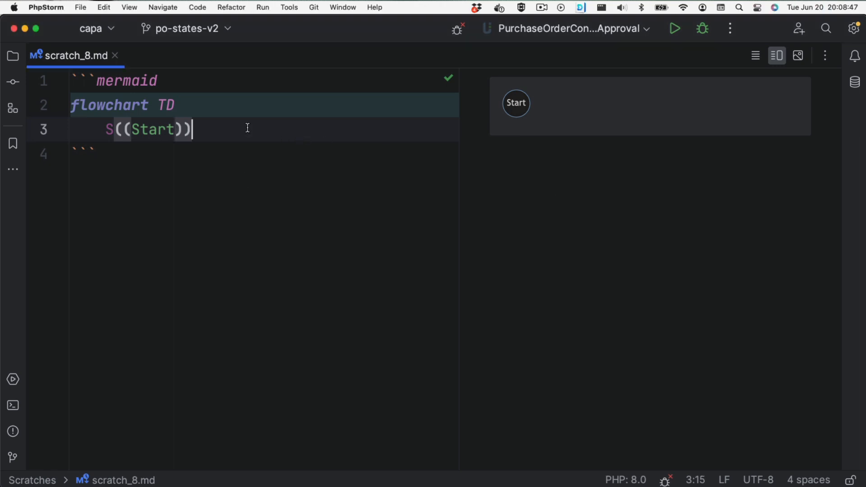
Link Start to a new A[$count=0] node with --> on the same line
{"action": "key", "text": "Return"}
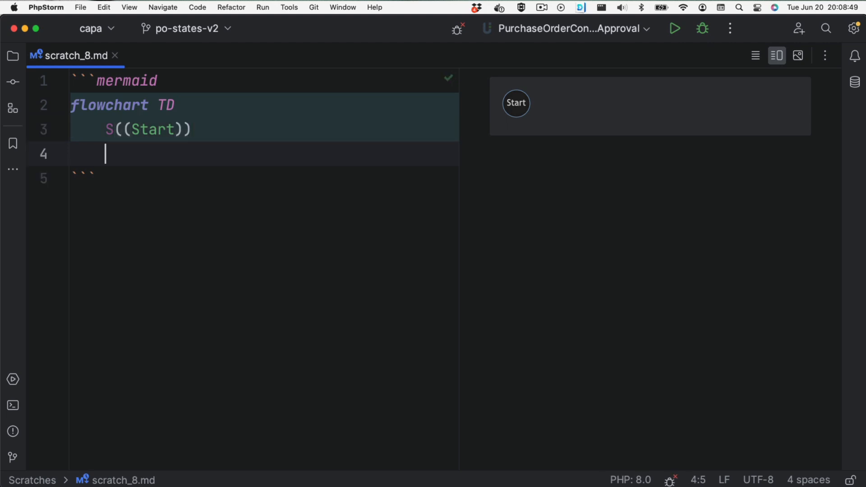
{"action": "type", "text": "A[$co]"}
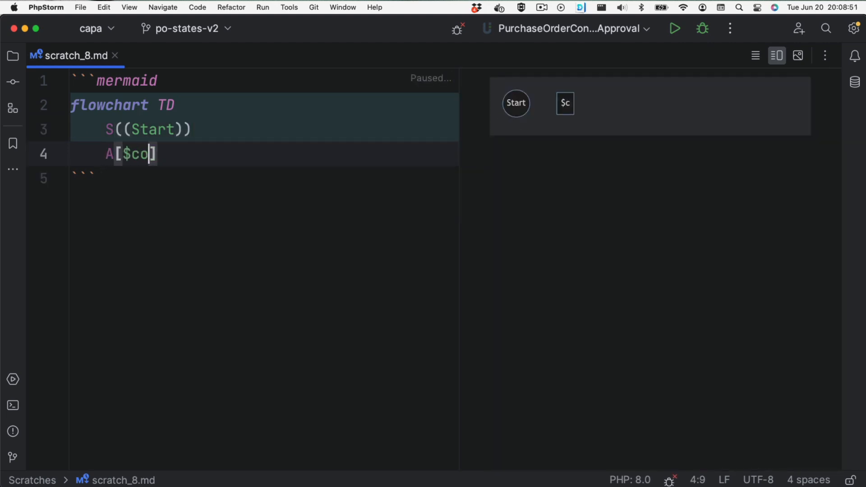
{"action": "type", "text": "unt=0"}
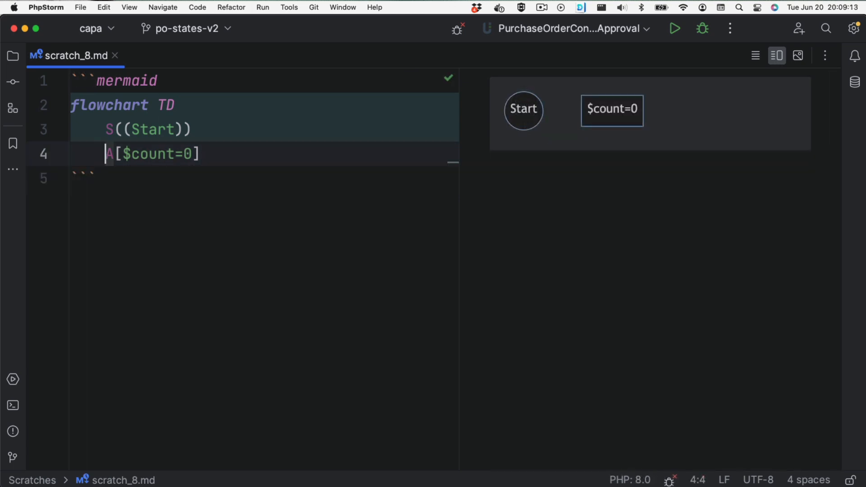
{"action": "key", "text": "Backspace"}
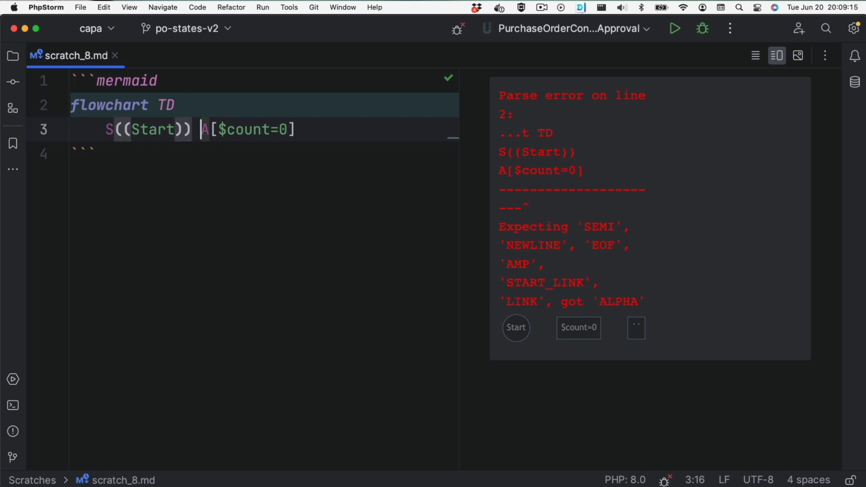
{"action": "type", "text": "-->"}
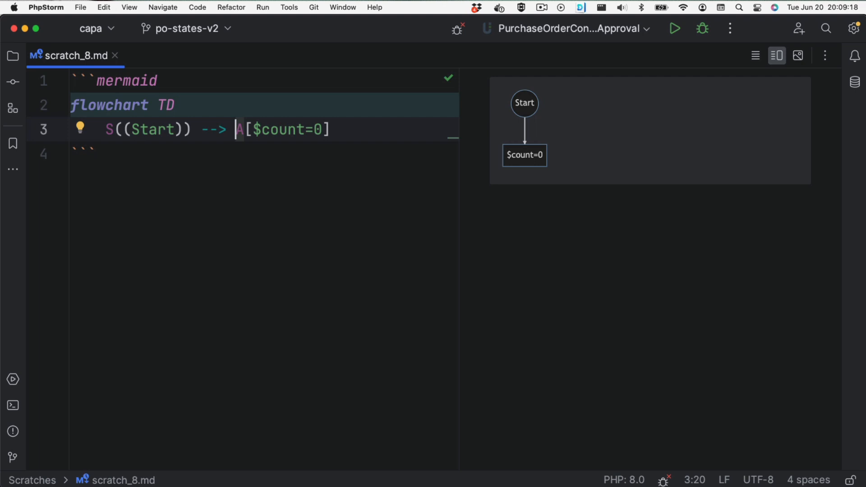
{"action": "type", "text": "-"}
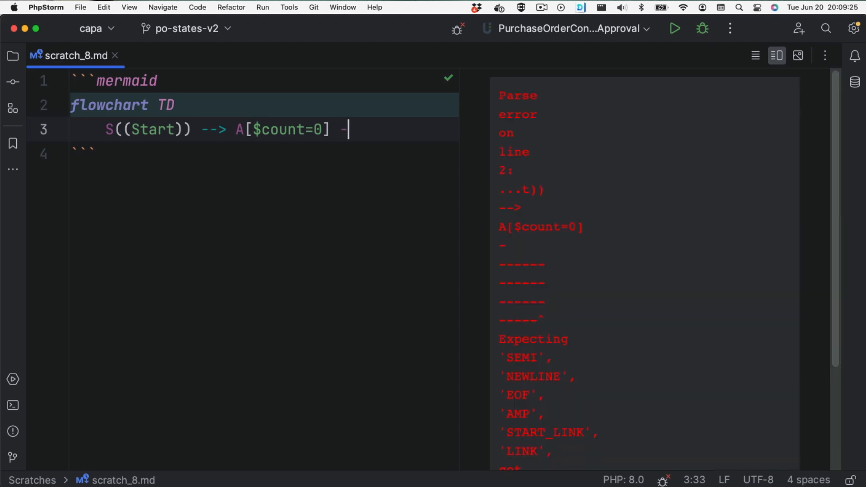
Add a B{$count} decision after $count=0 and start its <100 branch
{"action": "type", "text": "-> B"}
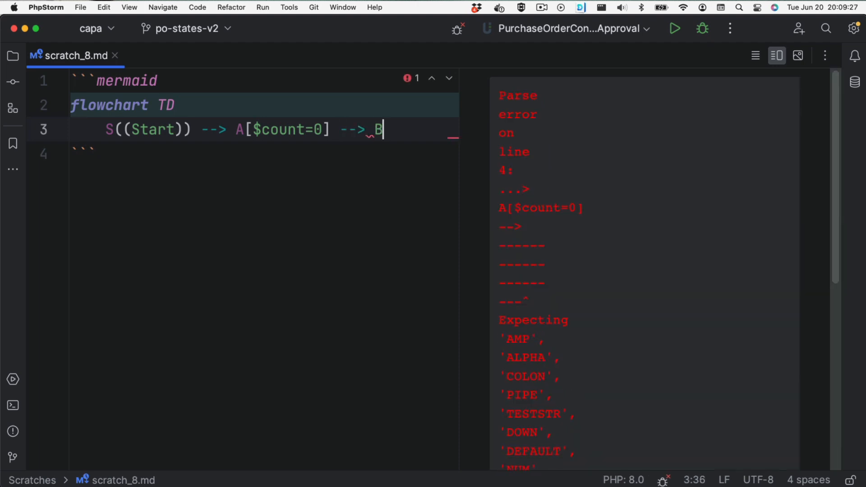
{"action": "type", "text": "{$count}"}
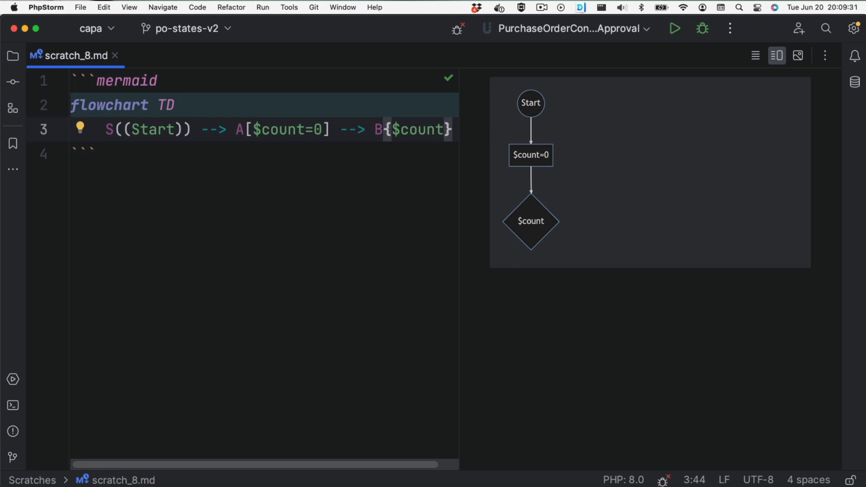
{"action": "type", "text": "B -->"}
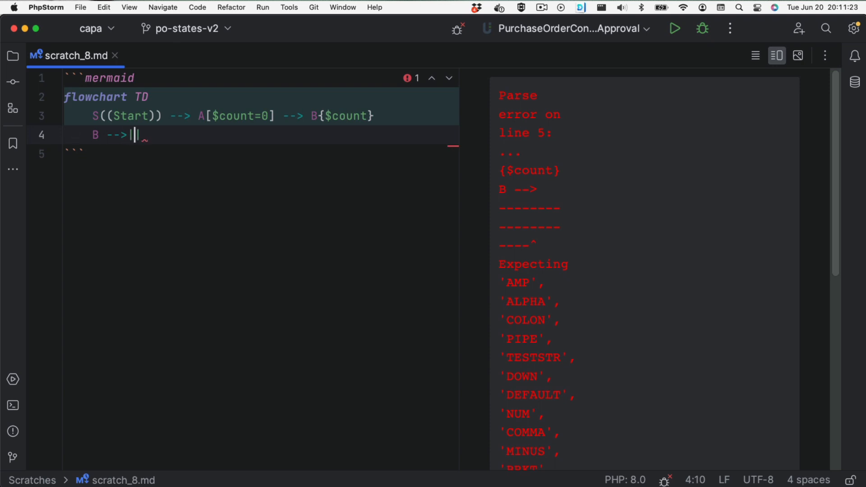
{"action": "type", "text": "|<100|"}
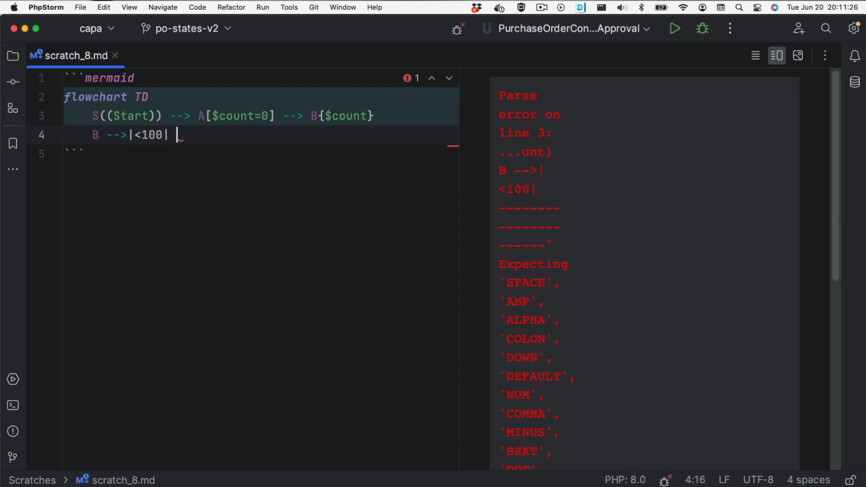
Route the <100 branch through C[/echo $count/] and D[$count++] back to B
{"action": "type", "text": "C[/ech]"}
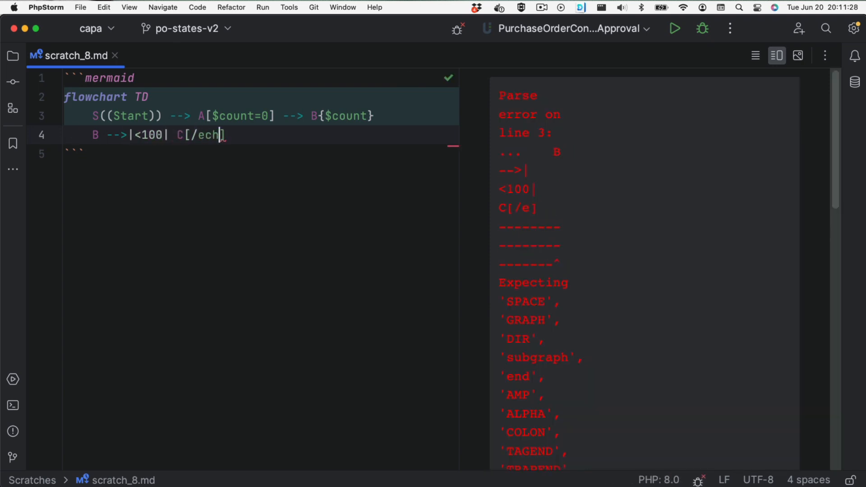
{"action": "type", "text": "o $count/]"}
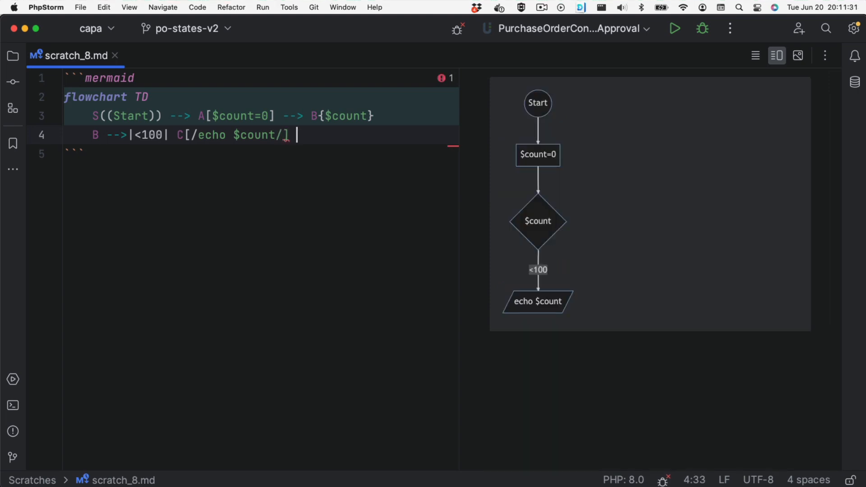
{"action": "type", "text": "--> D[]"}
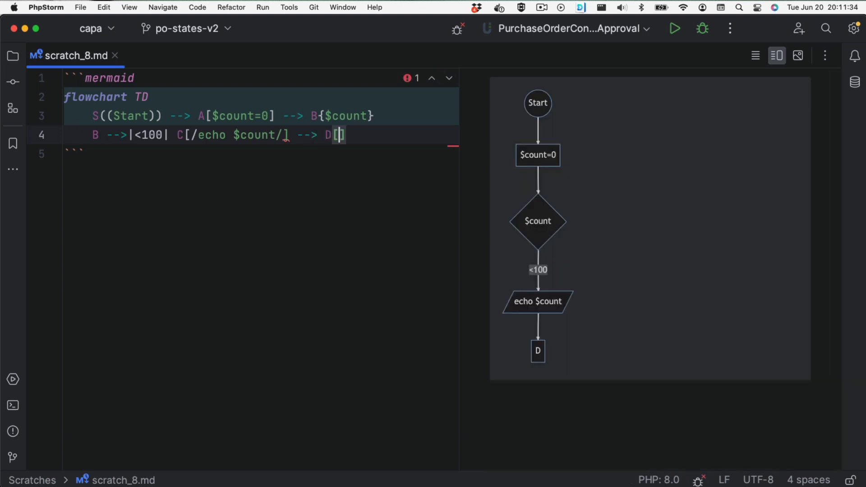
{"action": "type", "text": "$count++"}
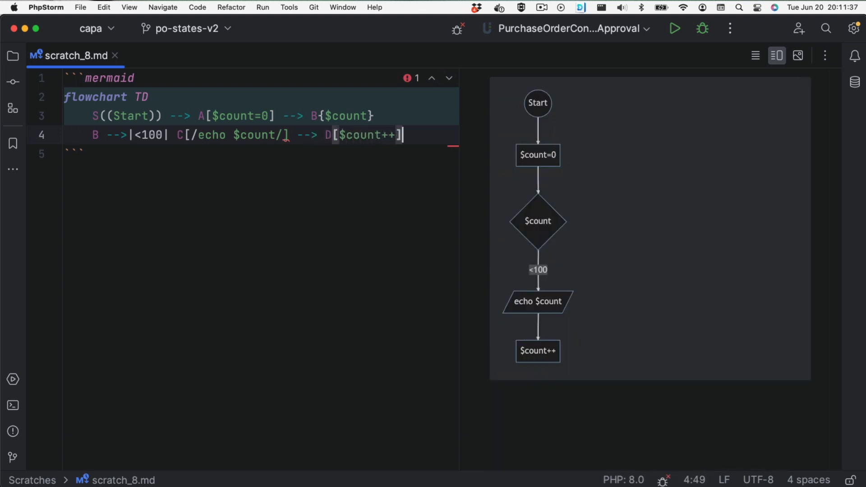
{"action": "type", "text": "-->B"}
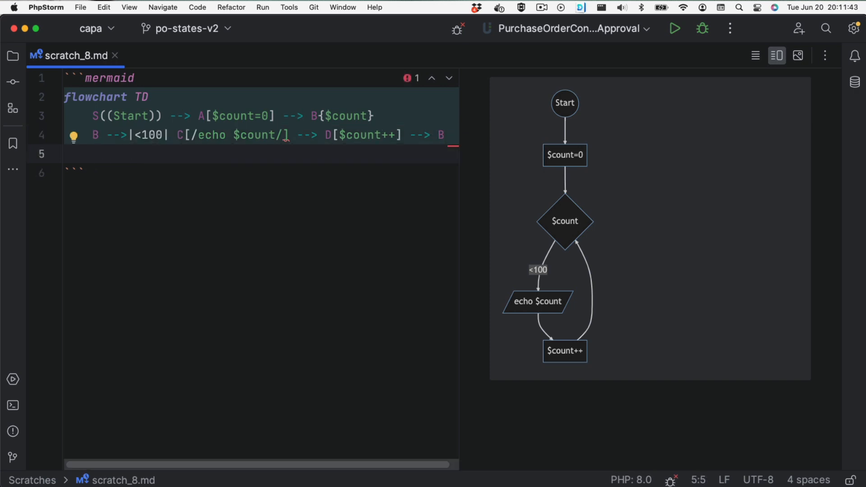
Add the >=100 branch: B --> E[/echo 'Done'/] --> F((End))
{"action": "type", "text": "B -->||"}
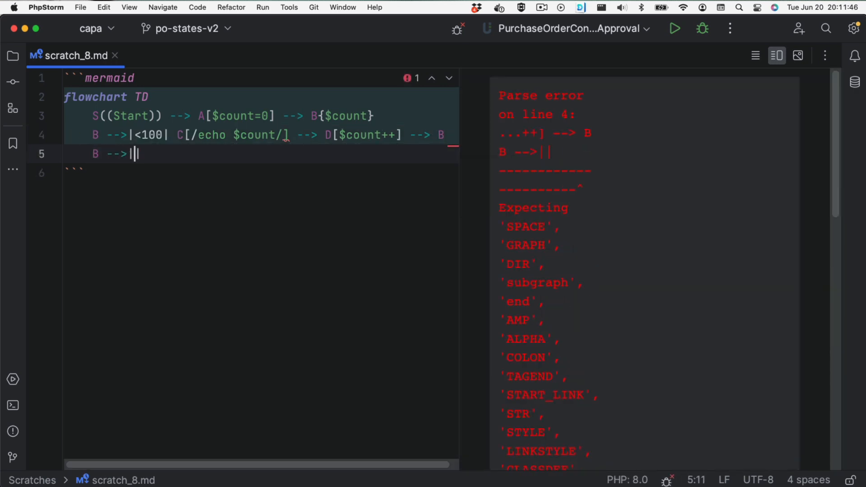
{"action": "type", "text": ">=100|"}
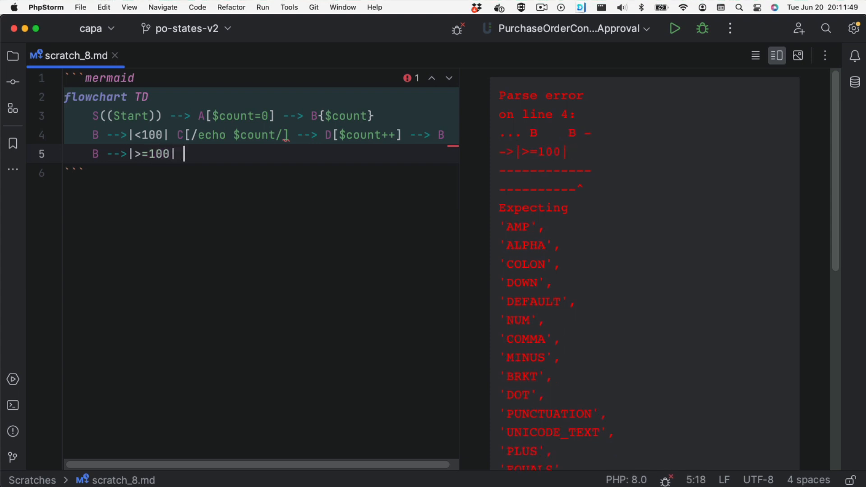
{"action": "type", "text": "E[/echo 'Done'/]"}
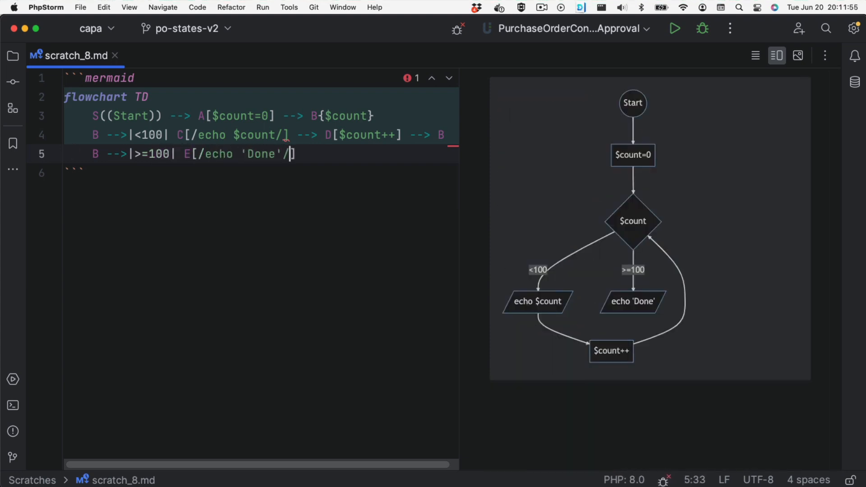
{"action": "type", "text": "--> F"}
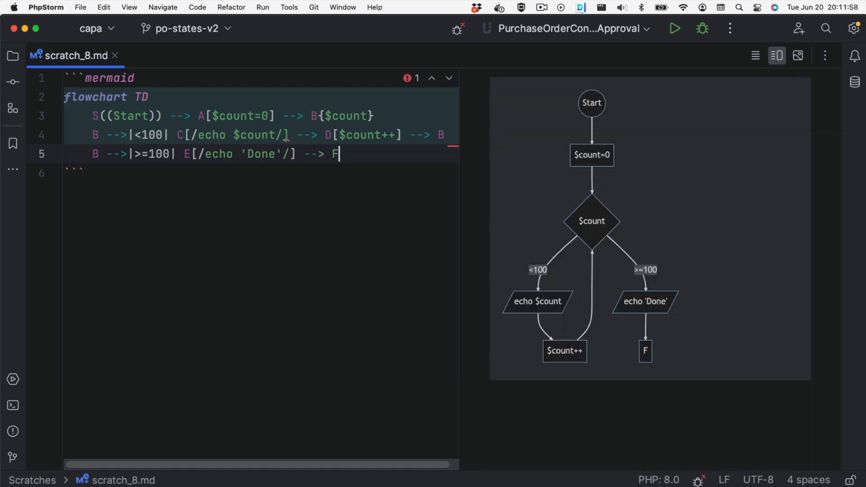
{"action": "type", "text": "((End))"}
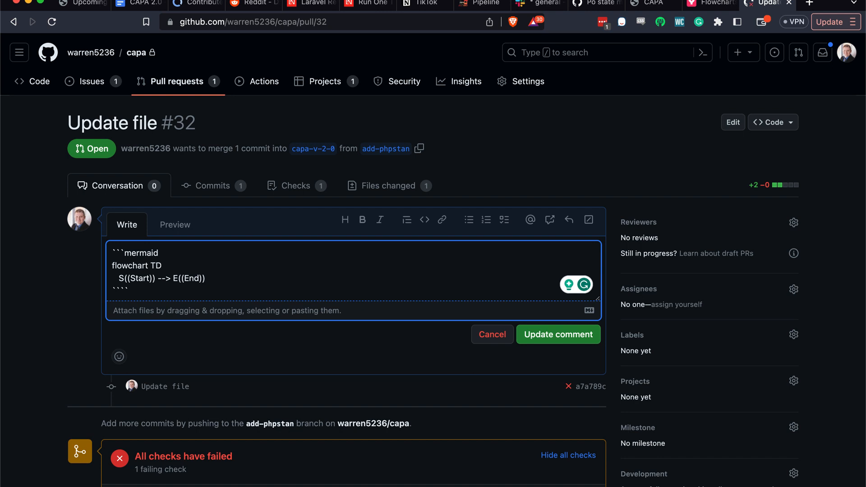
Update the pull request comment so the mermaid Start-to-End diagram renders
{"action": "left_click", "coordinate": [558, 334]}
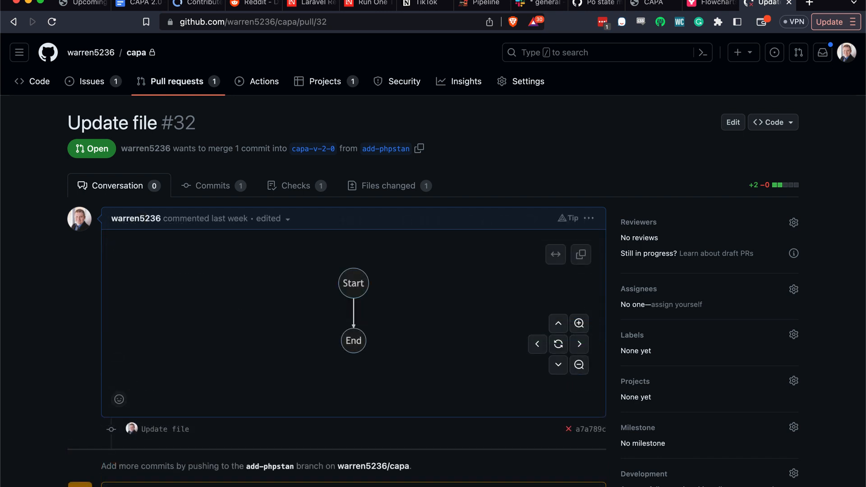